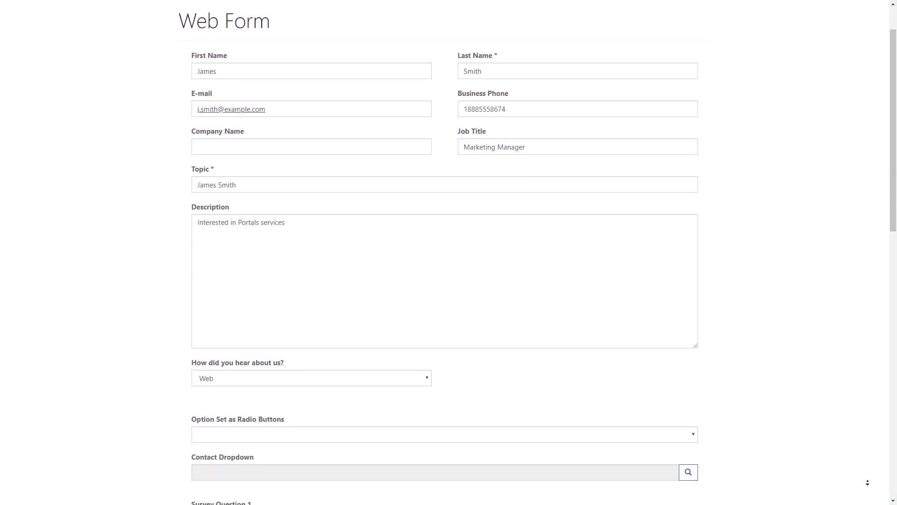
Submit the portal web form with the invalid value ABCDEFG in Business Phone.
{"action": "scroll", "scroll_direction": "down", "scroll_amount": 3}
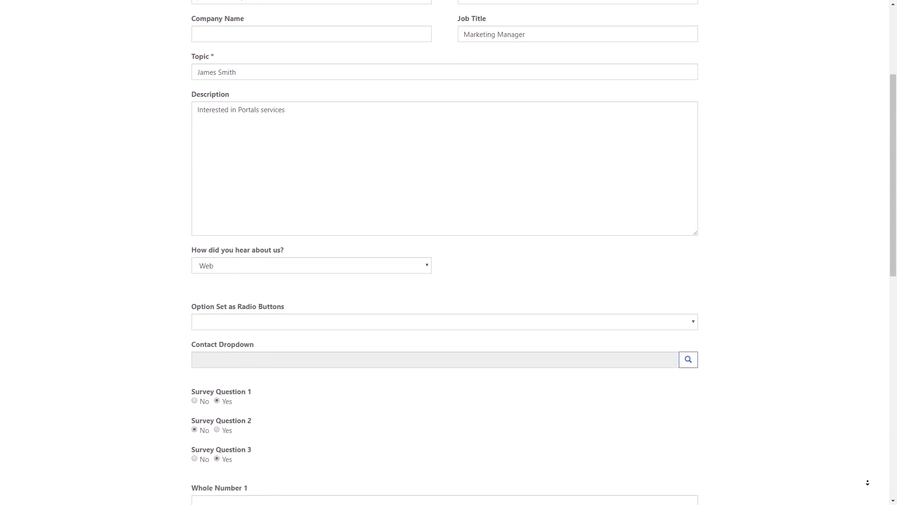
{"action": "scroll", "scroll_direction": "down", "scroll_amount": 3}
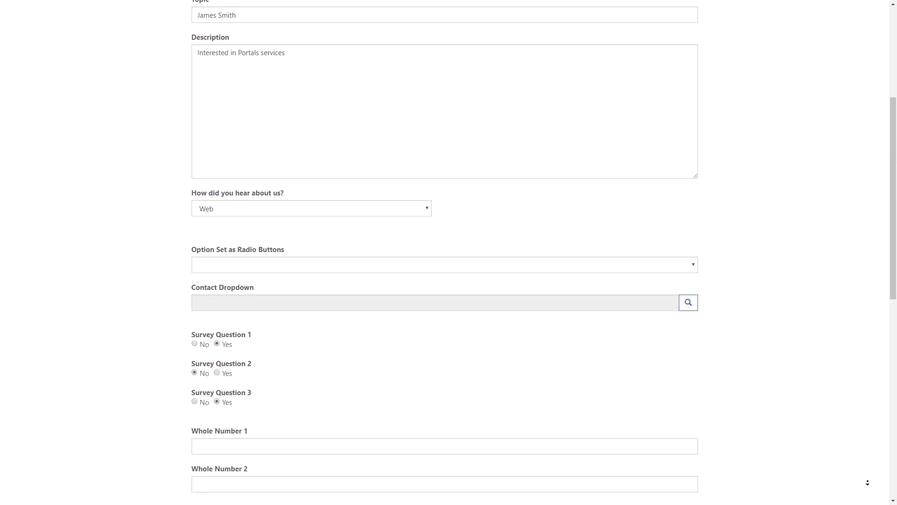
{"action": "scroll", "scroll_direction": "down", "scroll_amount": 3}
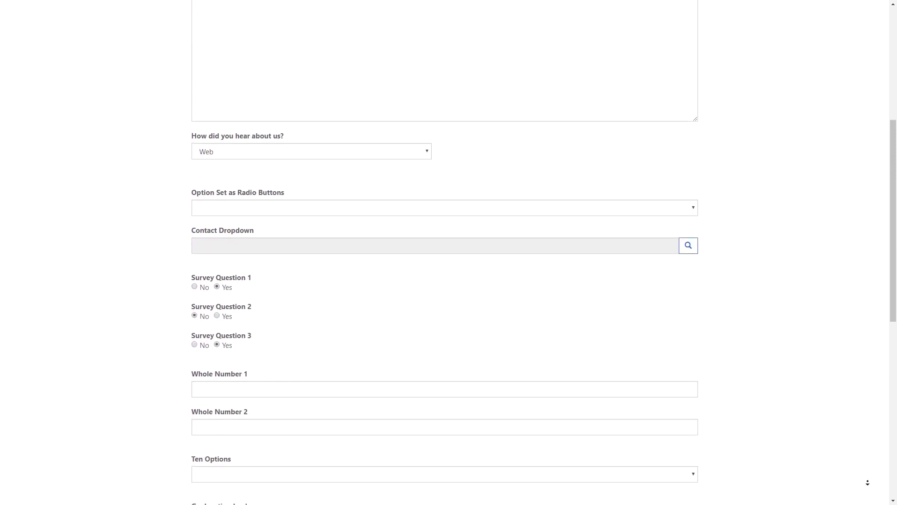
{"action": "scroll", "scroll_direction": "down", "scroll_amount": 3}
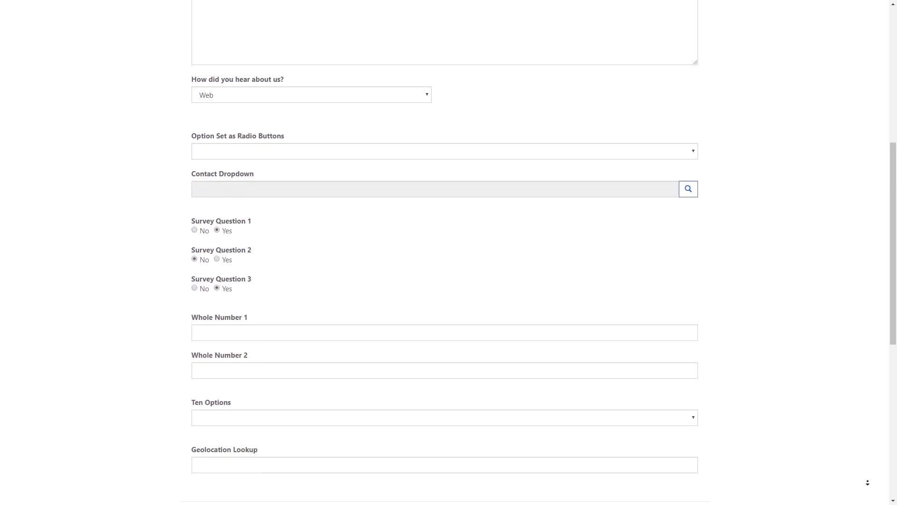
{"action": "scroll", "scroll_direction": "down", "scroll_amount": 3}
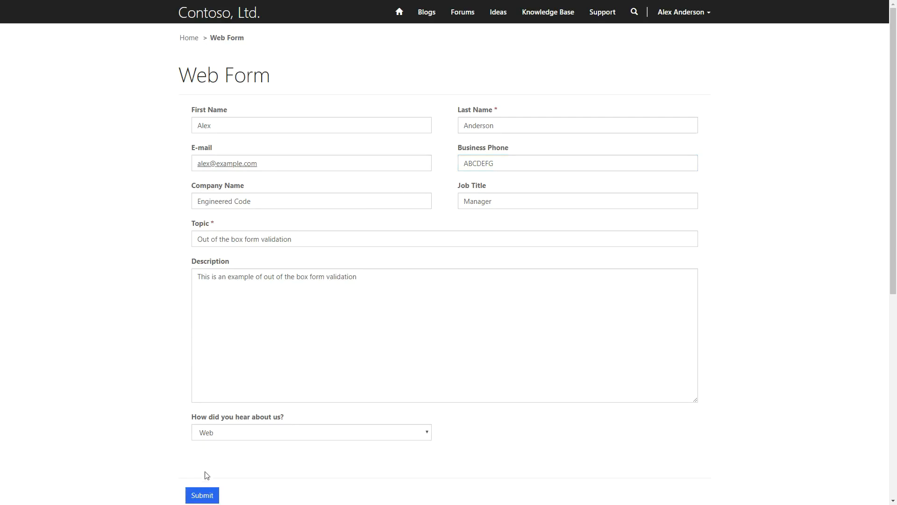
{"action": "left_click", "coordinate": [202, 496]}
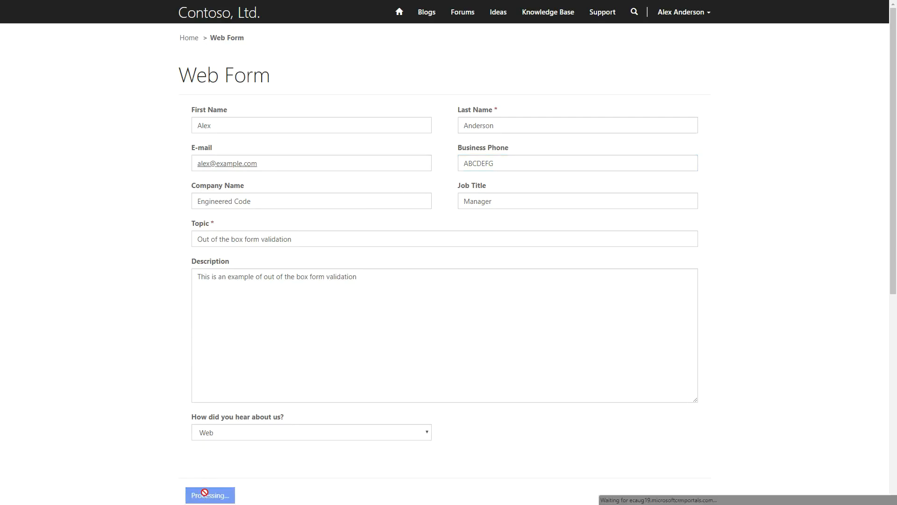
{"action": "left_click", "coordinate": [209, 495]}
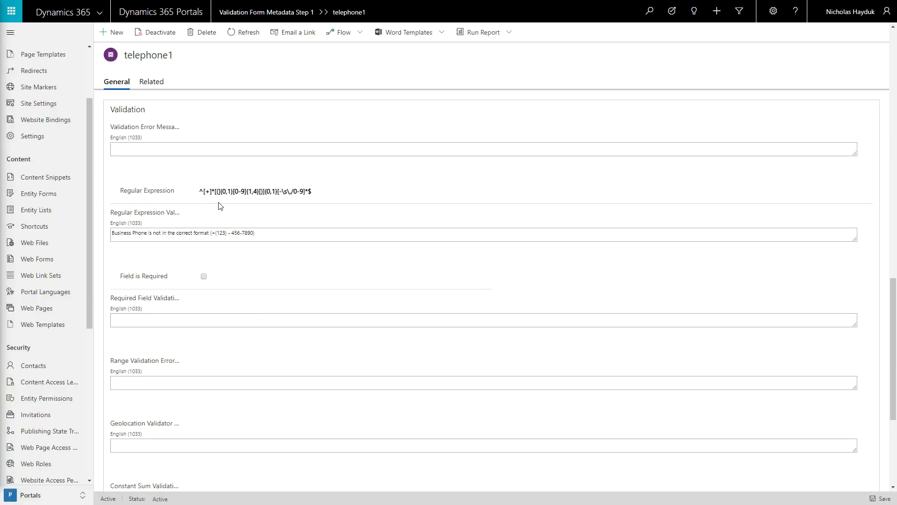
{"action": "mouse_move", "coordinate": [313, 215]}
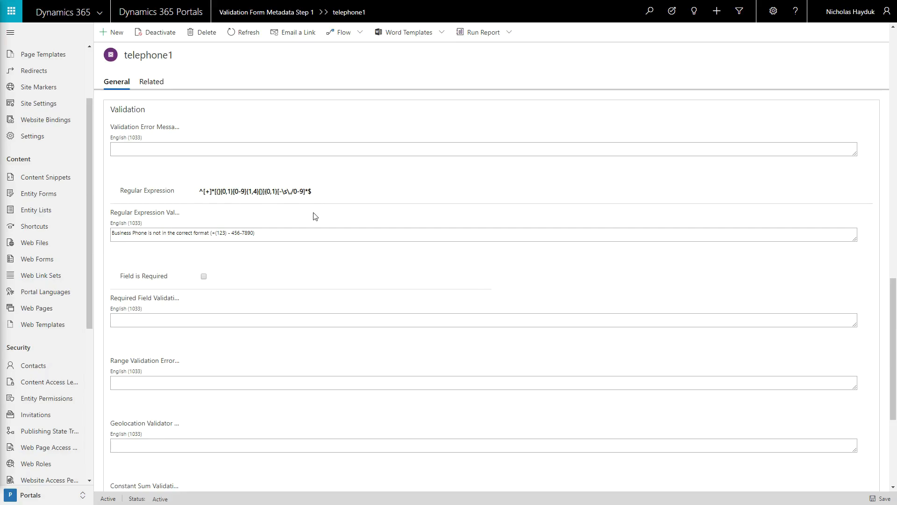
Mark telephone1 as required with the error message 'Business Phone is a required field!!'.
{"action": "left_click", "coordinate": [274, 233]}
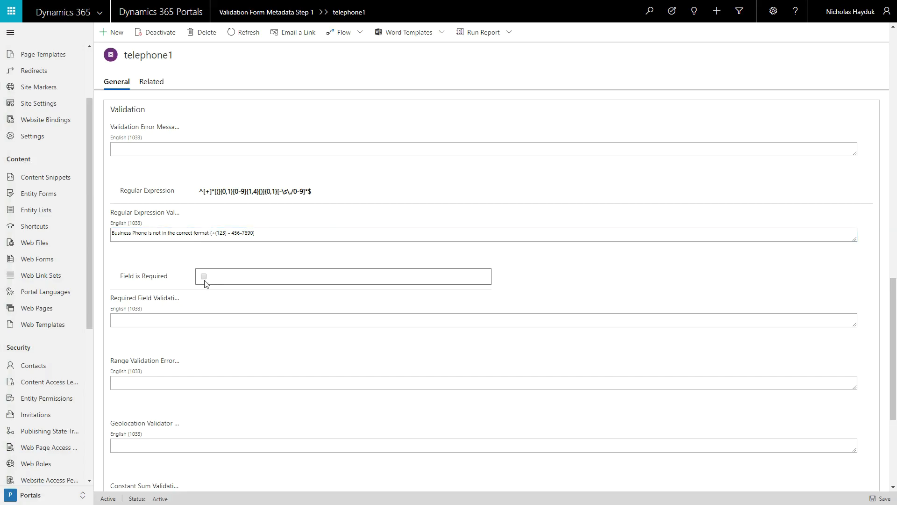
{"action": "left_click", "coordinate": [203, 276]}
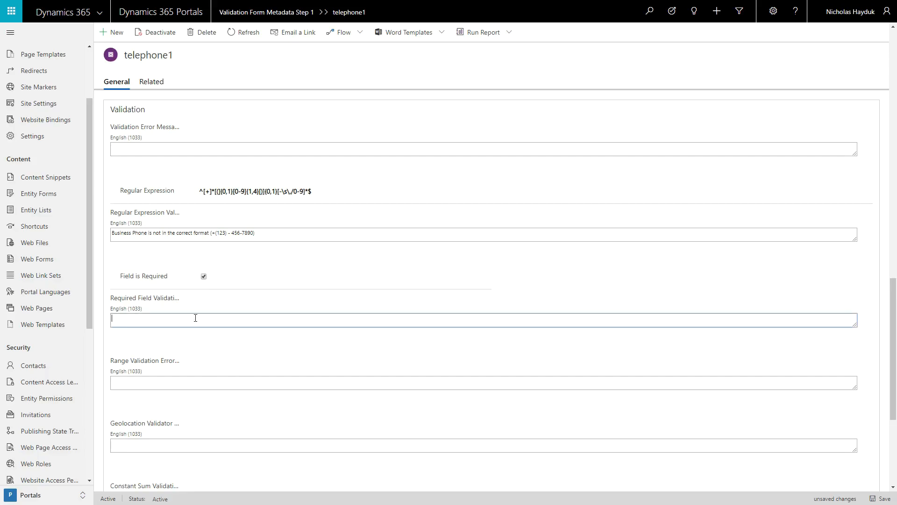
{"action": "type", "text": "Business Phone is a required field!!"}
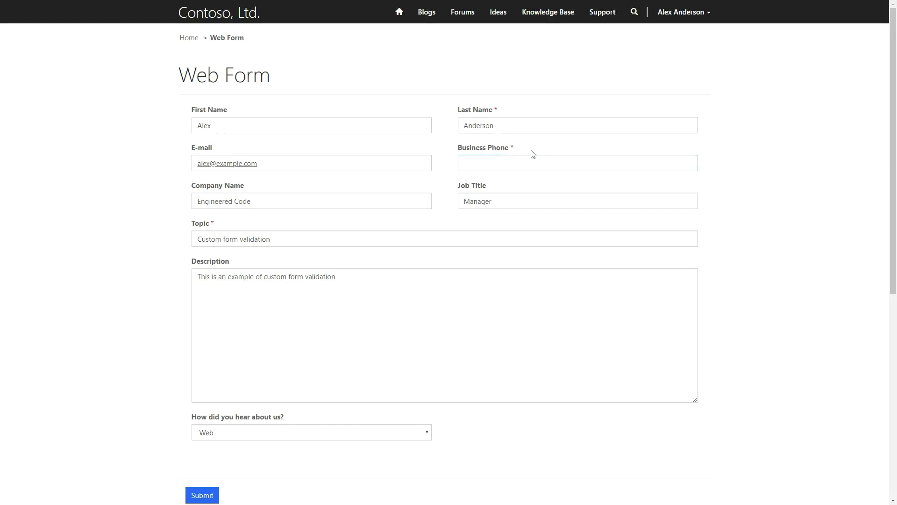
Submit with Business Phone empty to trigger the custom error, then enter ABCDEF in the phone box.
{"action": "left_click", "coordinate": [201, 496]}
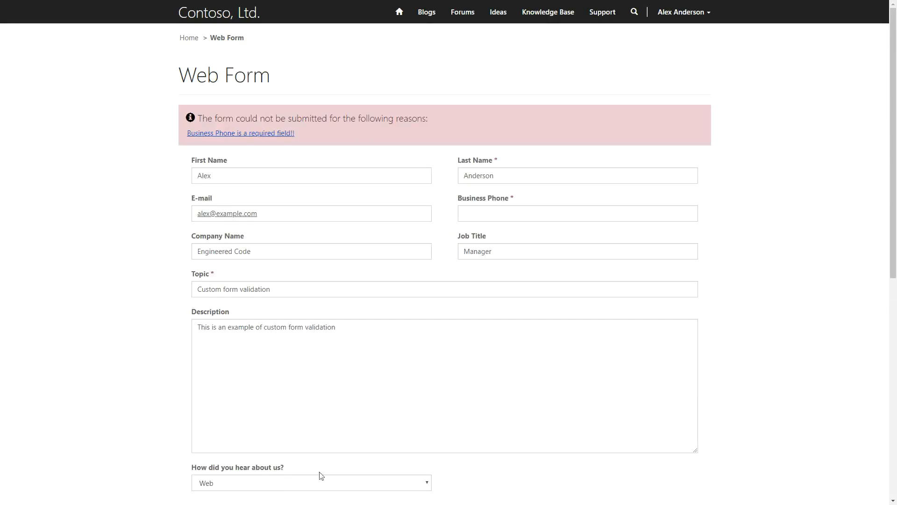
{"action": "left_click", "coordinate": [577, 213]}
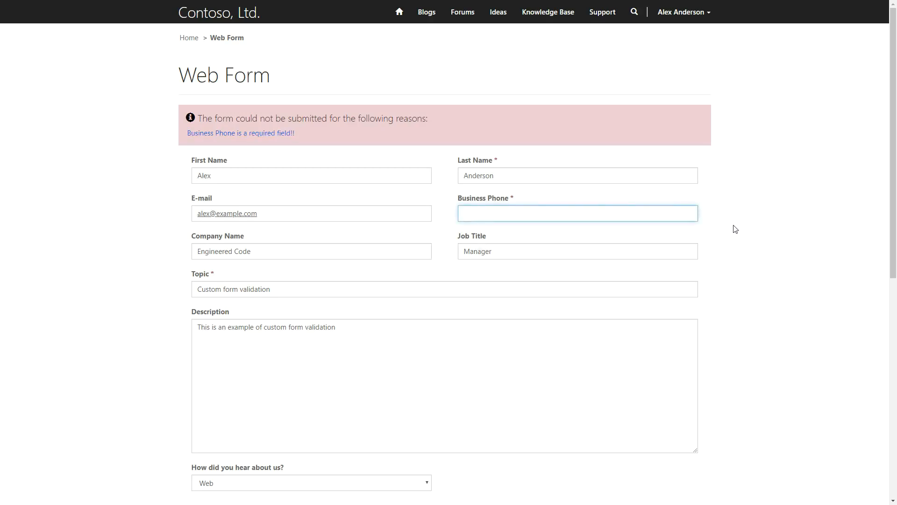
{"action": "type", "text": "ABCDEF"}
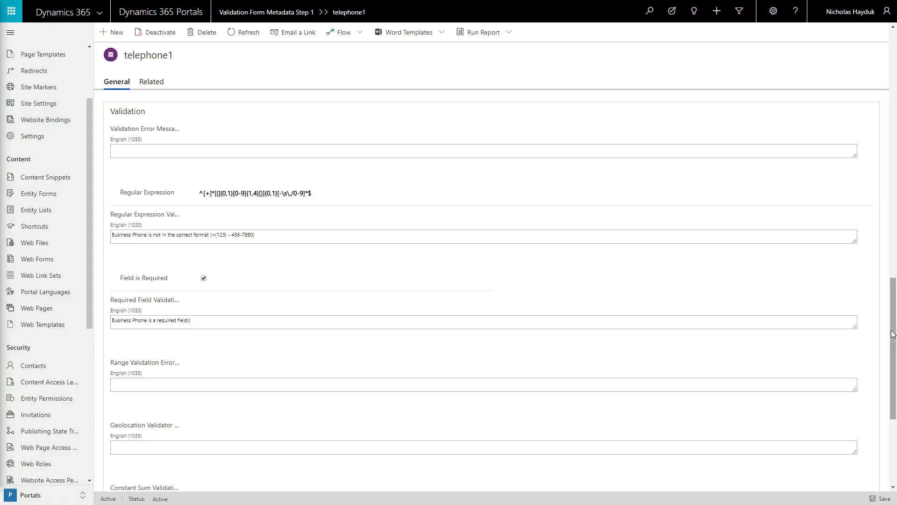
{"action": "scroll", "scroll_direction": "down", "scroll_amount": 3}
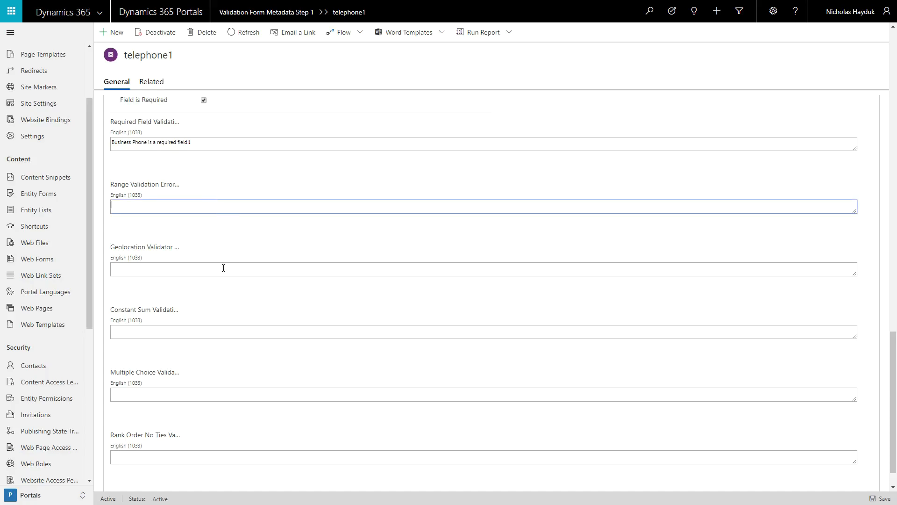
{"action": "left_click", "coordinate": [483, 331]}
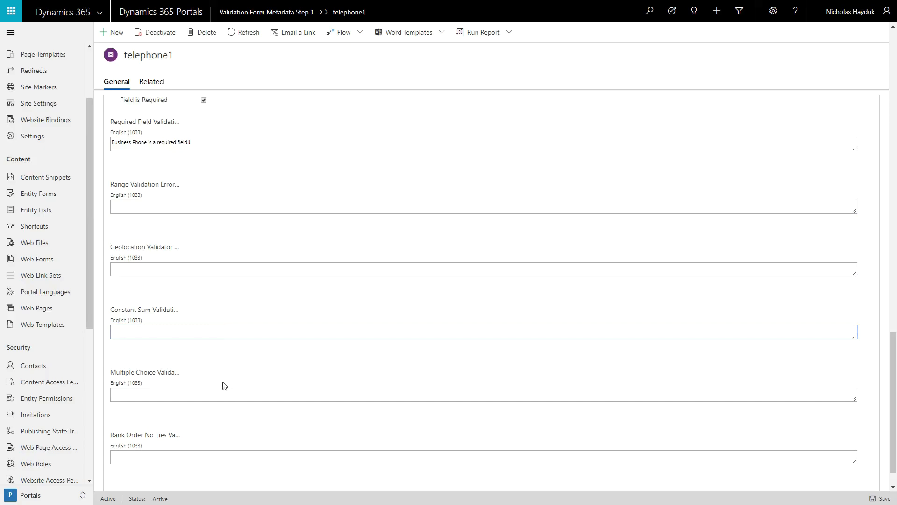